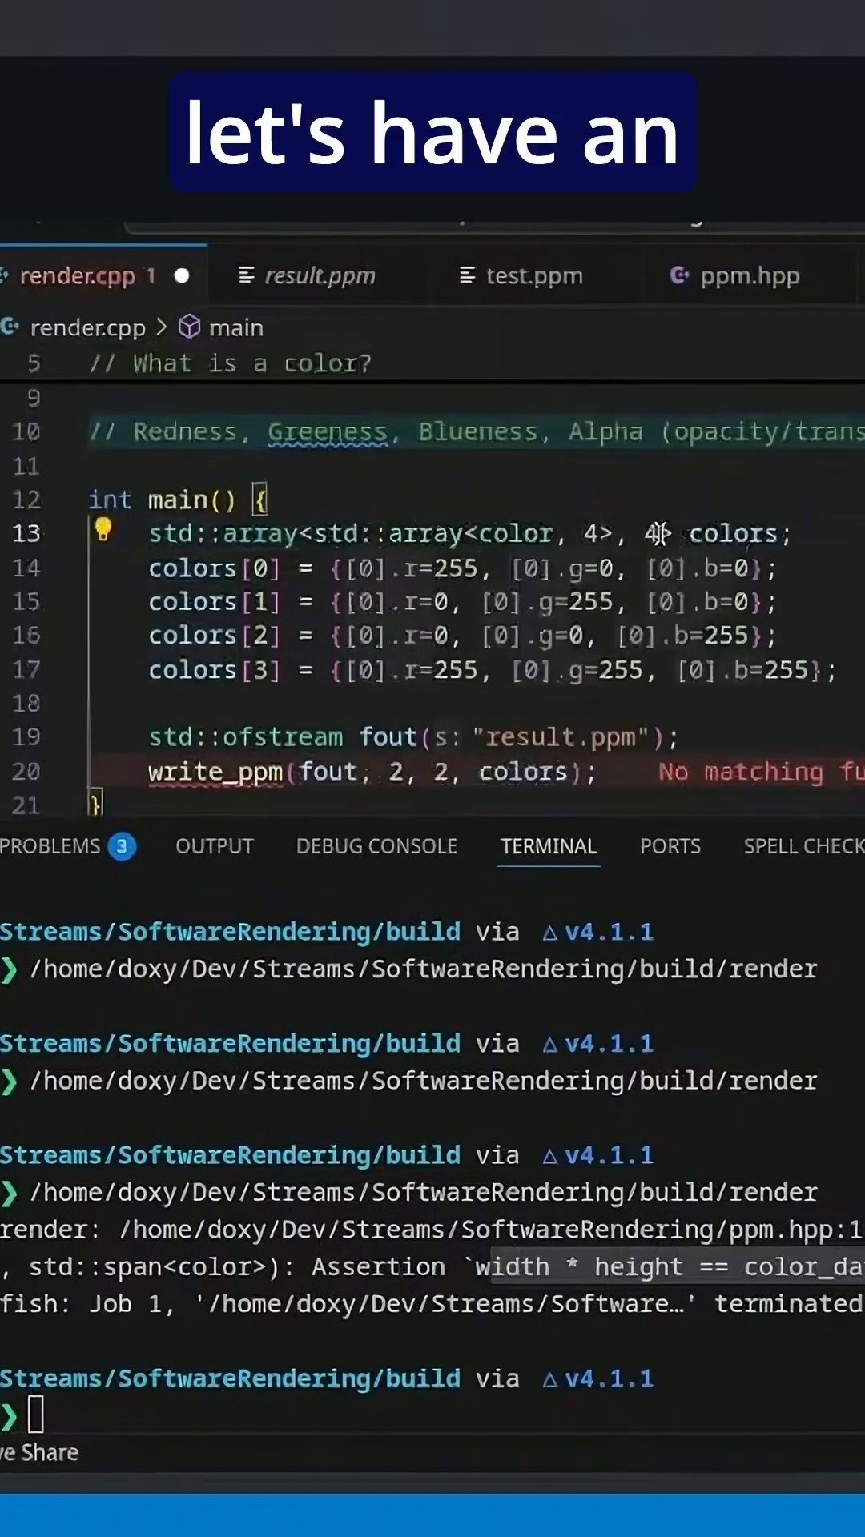
Declare colors as std::array<std::array<color, 2>, 2> and index the four colors by row and column.
{"action": "type", "text": "2"}
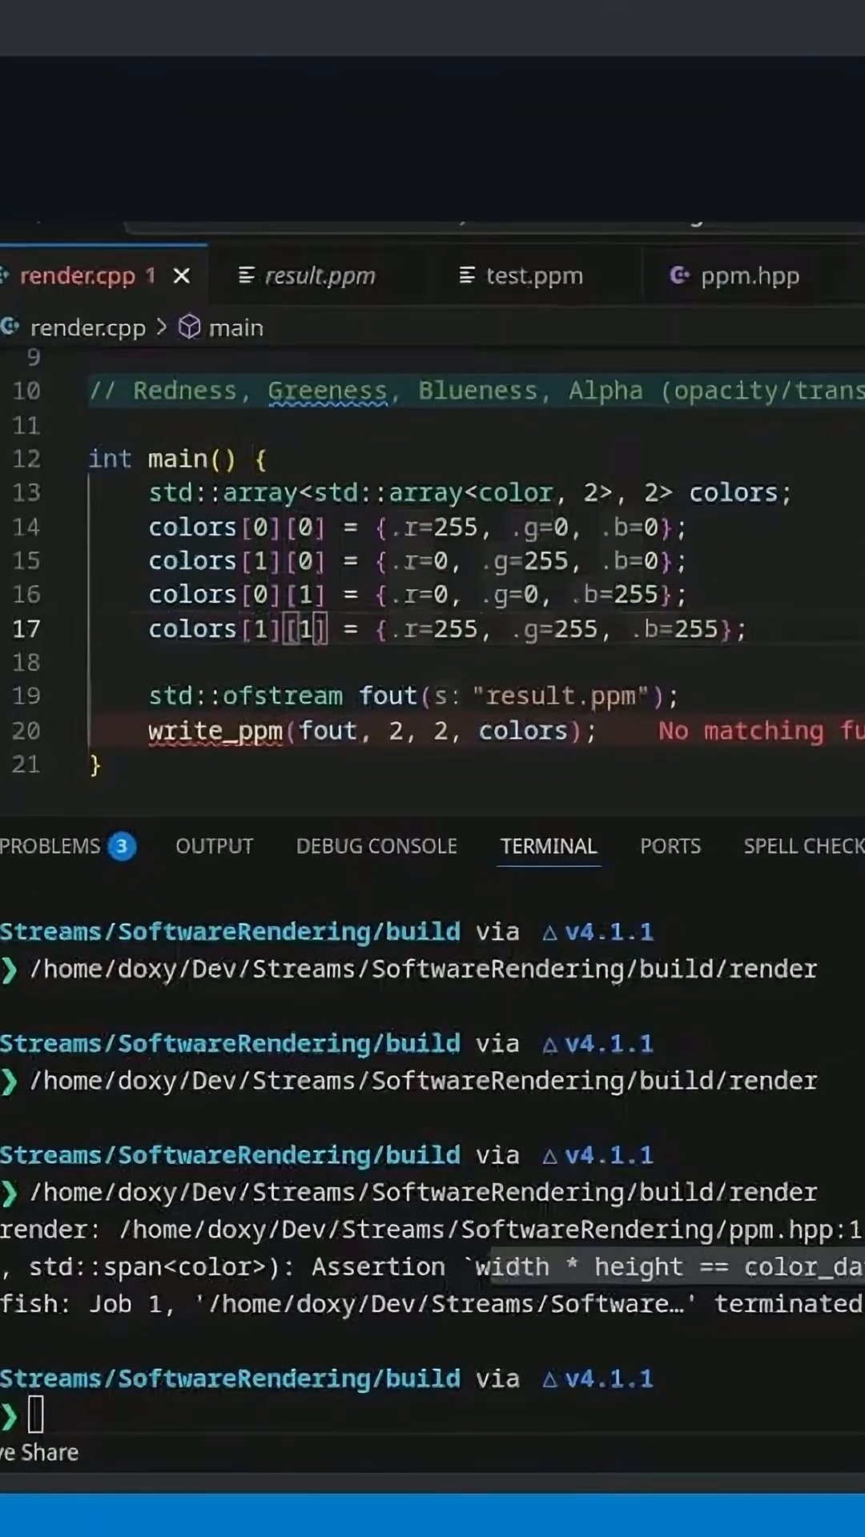
Rewrite the write_ppm argument on line 20 from colors to colors.data().
{"action": "left_click", "coordinate": [213, 846]}
{"action": "type", "text": ".data("}
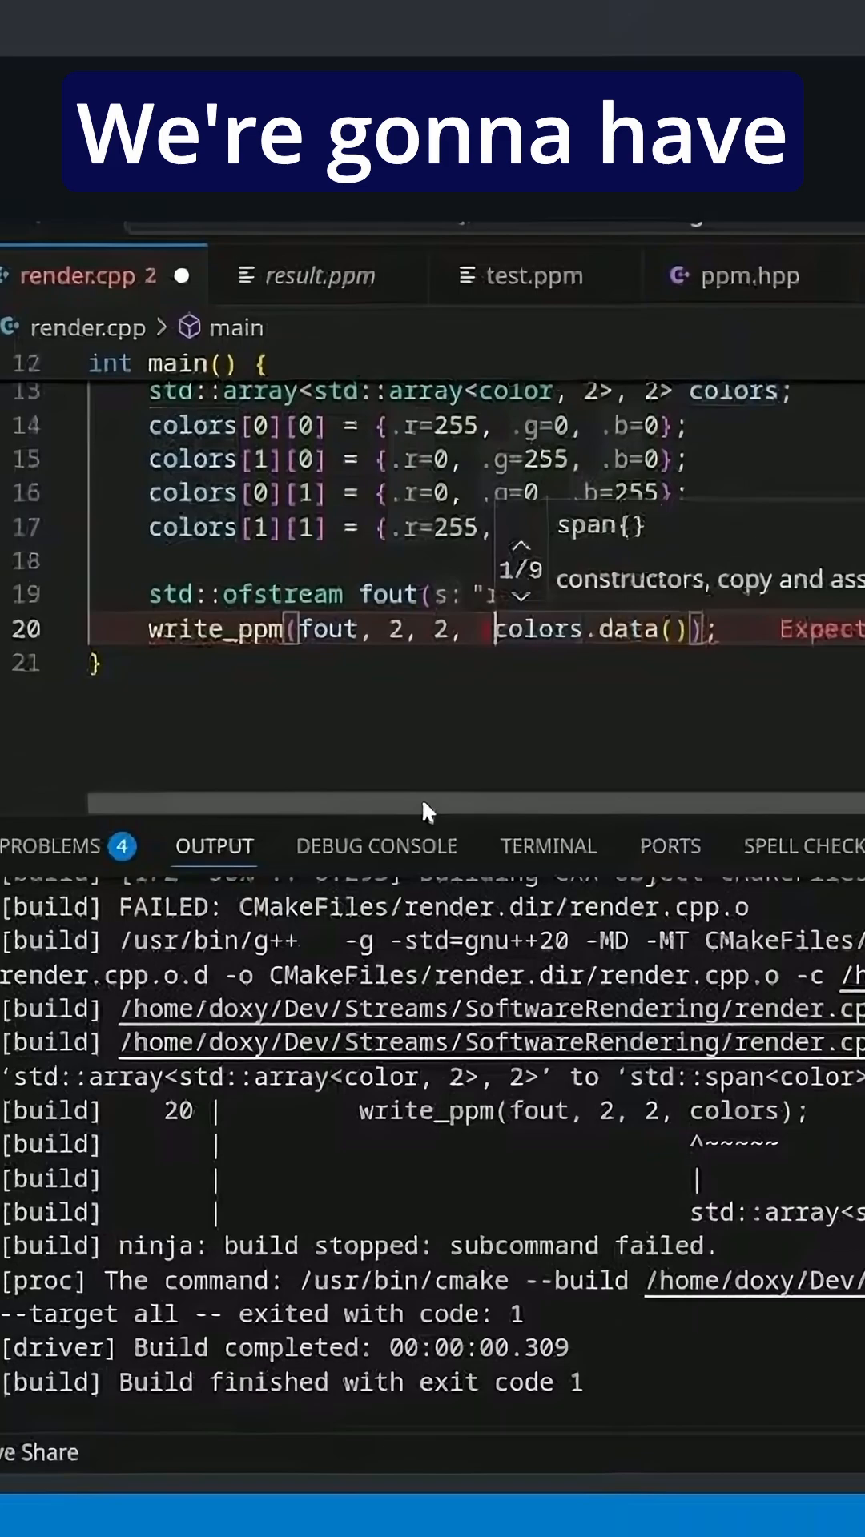
{"action": "type", "text": "{color"}
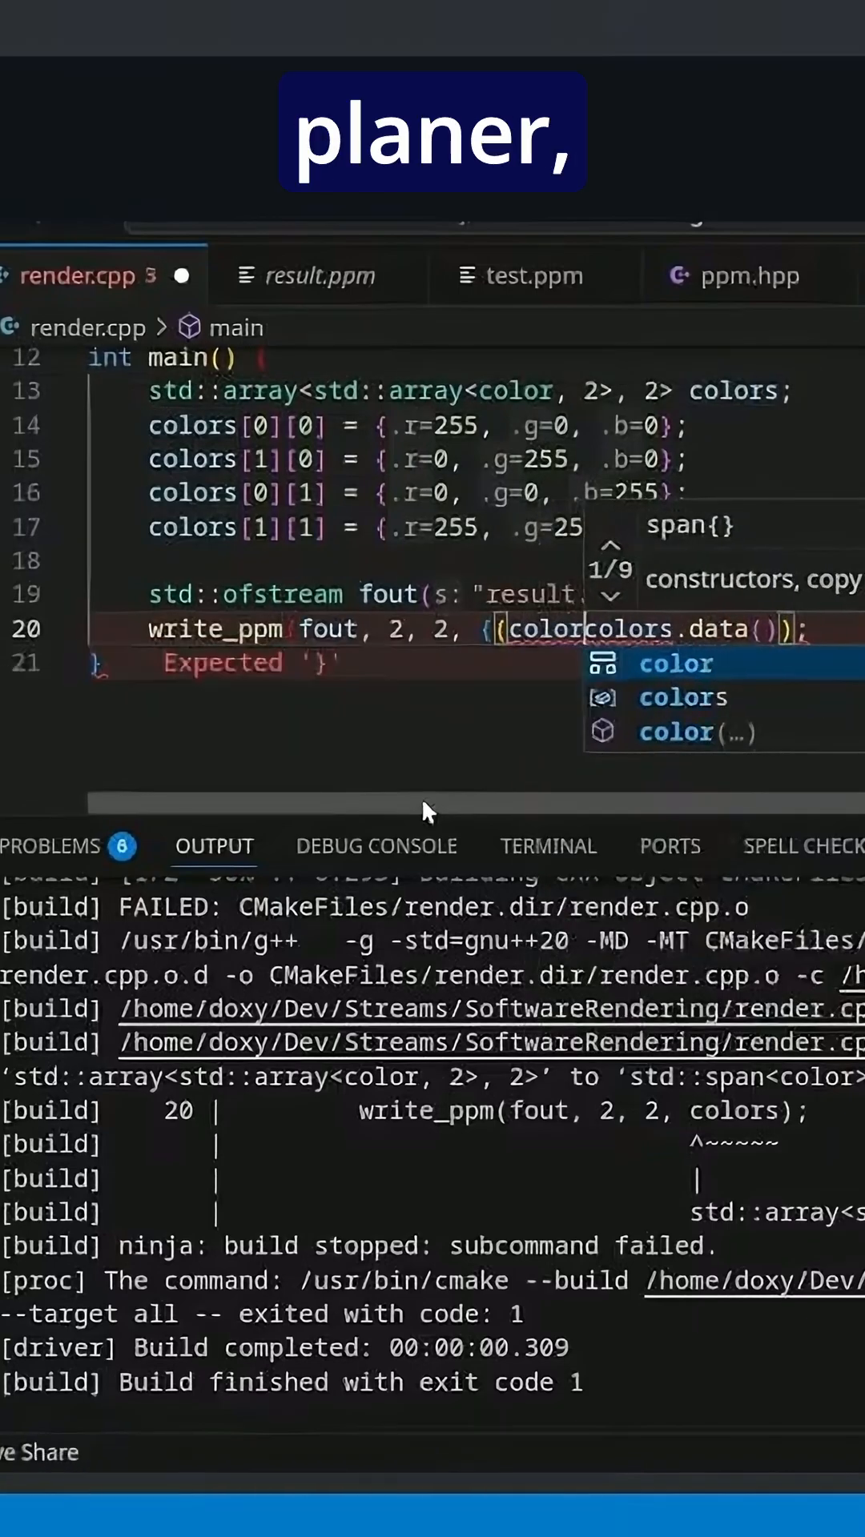